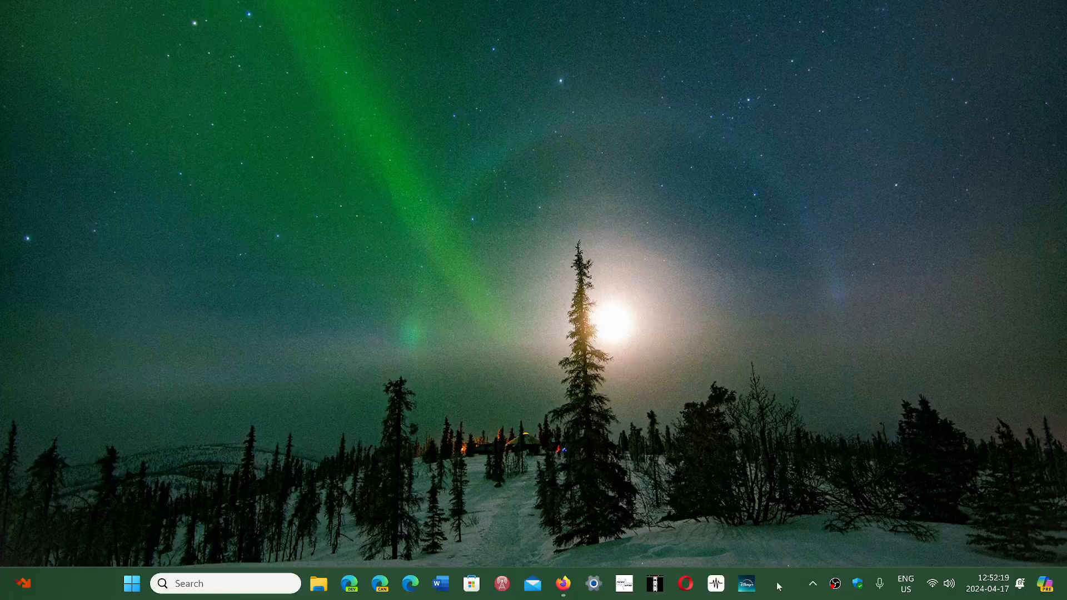
Launch Firefox and switch to the 'Access pages from other devices with Firefox View' support article.
{"action": "left_click", "coordinate": [563, 584]}
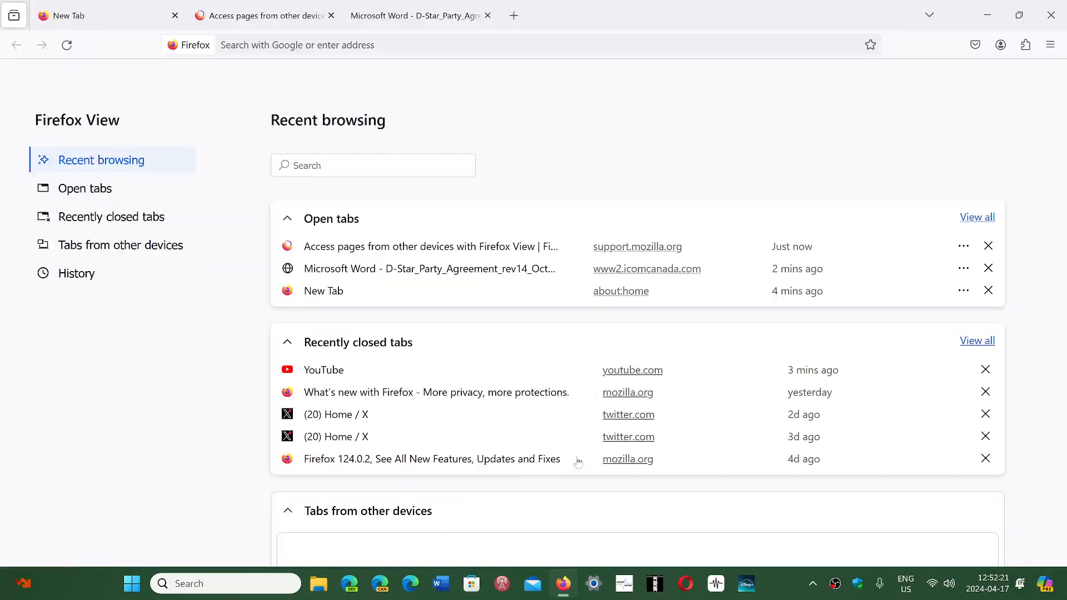
{"action": "left_click", "coordinate": [102, 15]}
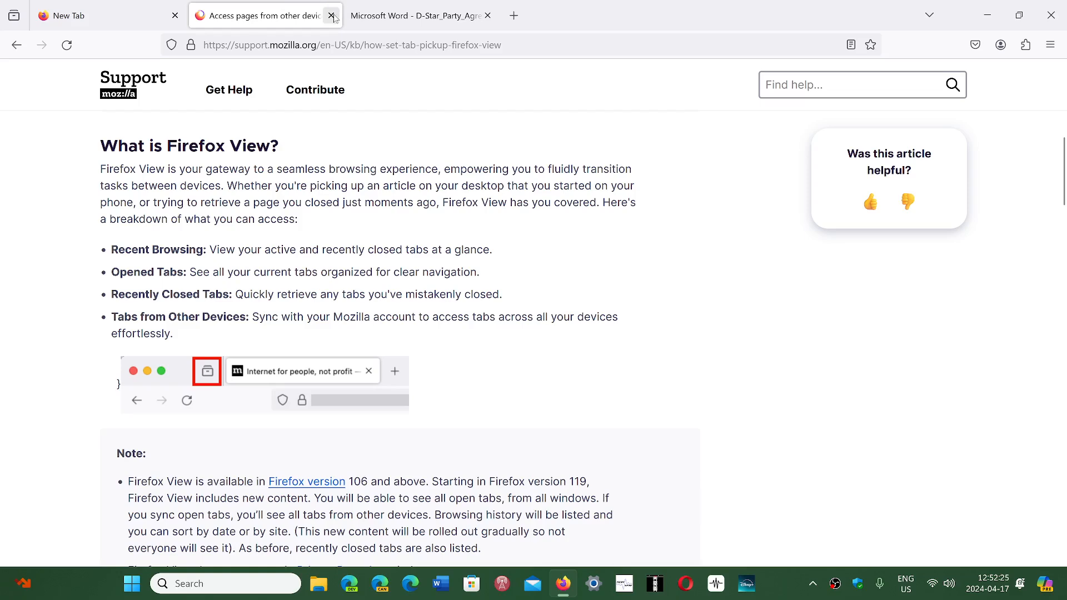
Close the support article and highlight part of the Prizes paragraph in the D-STAR QSO PARTY PDF.
{"action": "left_click", "coordinate": [331, 15]}
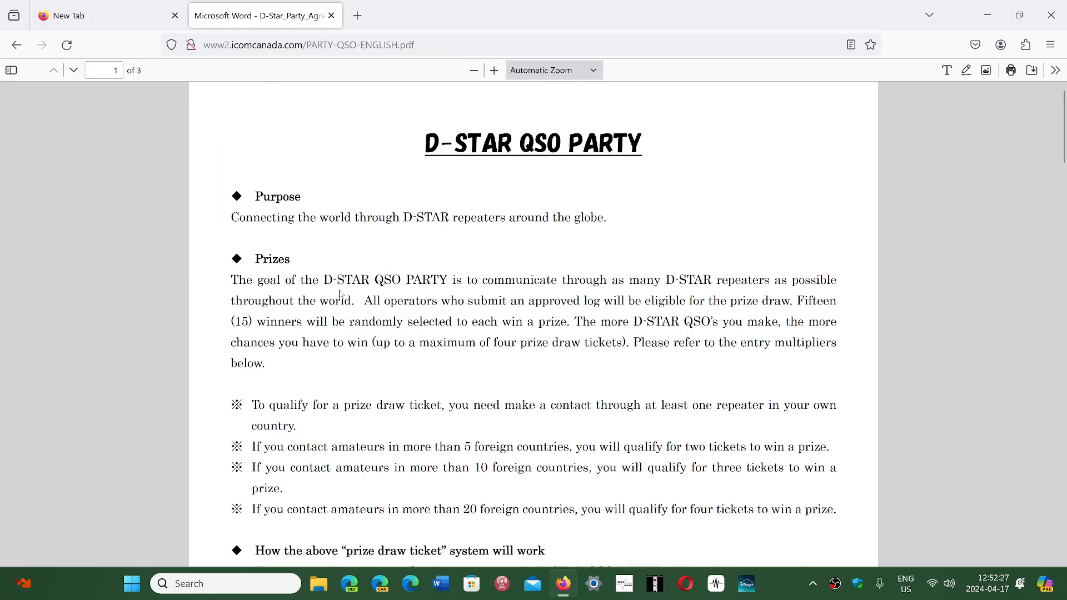
{"action": "mouse_move", "coordinate": [522, 341]}
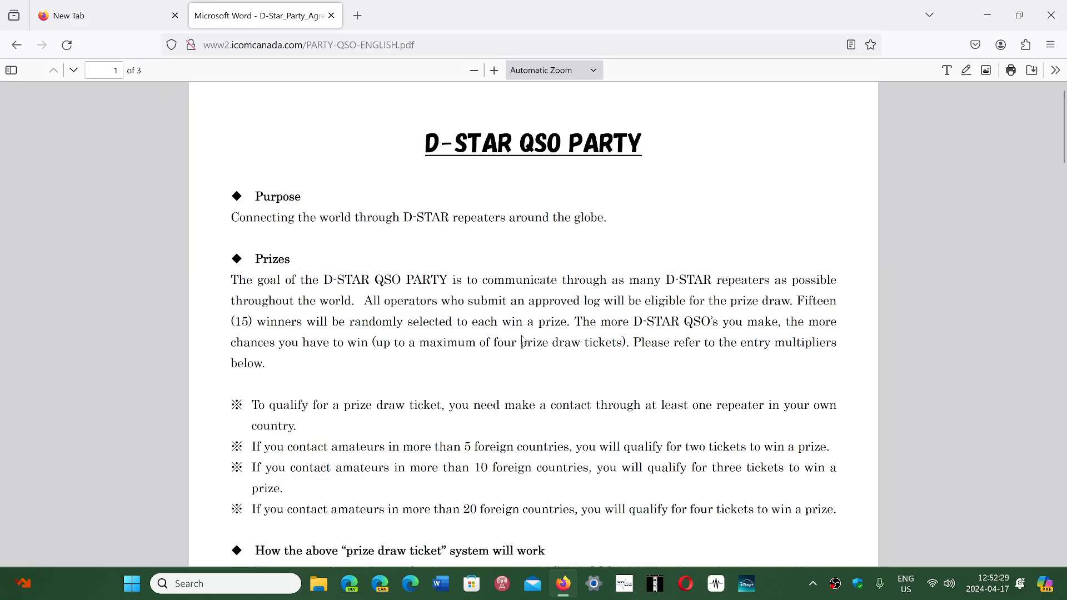
{"action": "left_click_drag", "start_coordinate": [374, 280], "coordinate": [517, 342]}
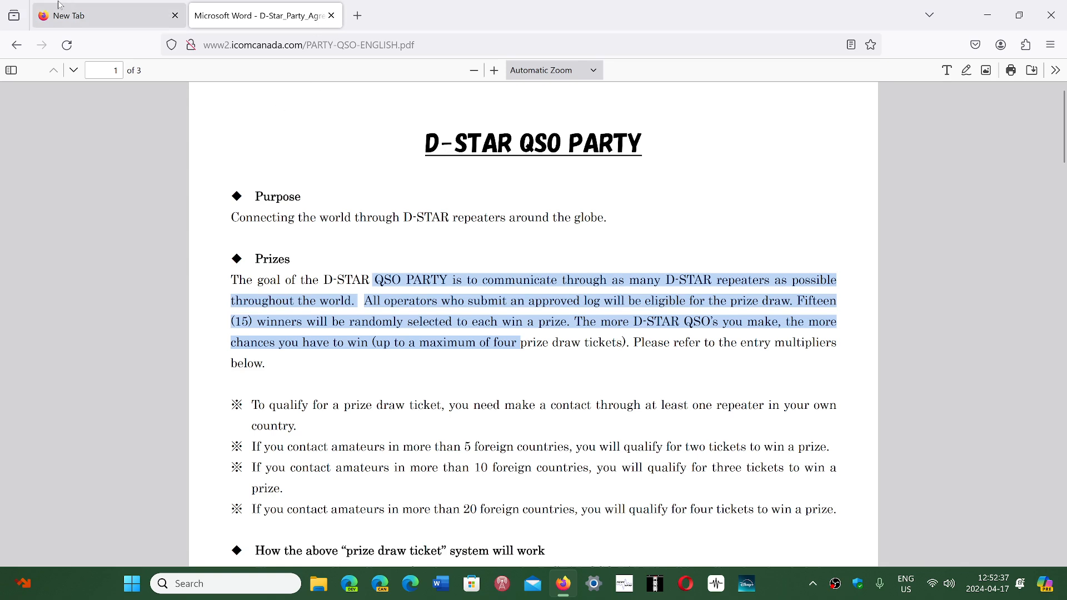
{"action": "mouse_move", "coordinate": [13, 15]}
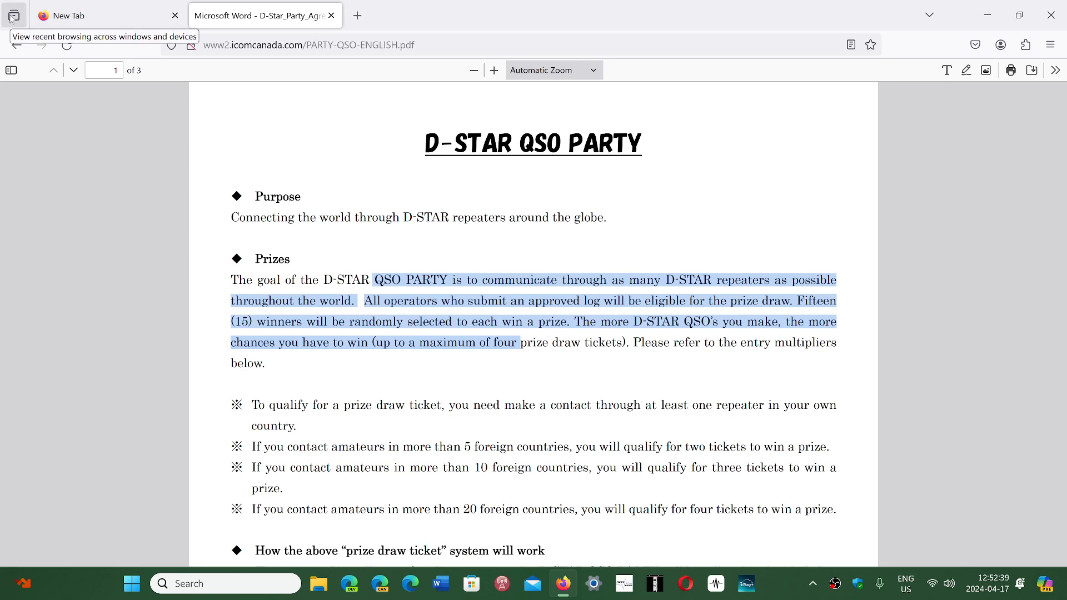
Show Firefox View with open tabs and the recently closed support article listed.
{"action": "left_click", "coordinate": [14, 14]}
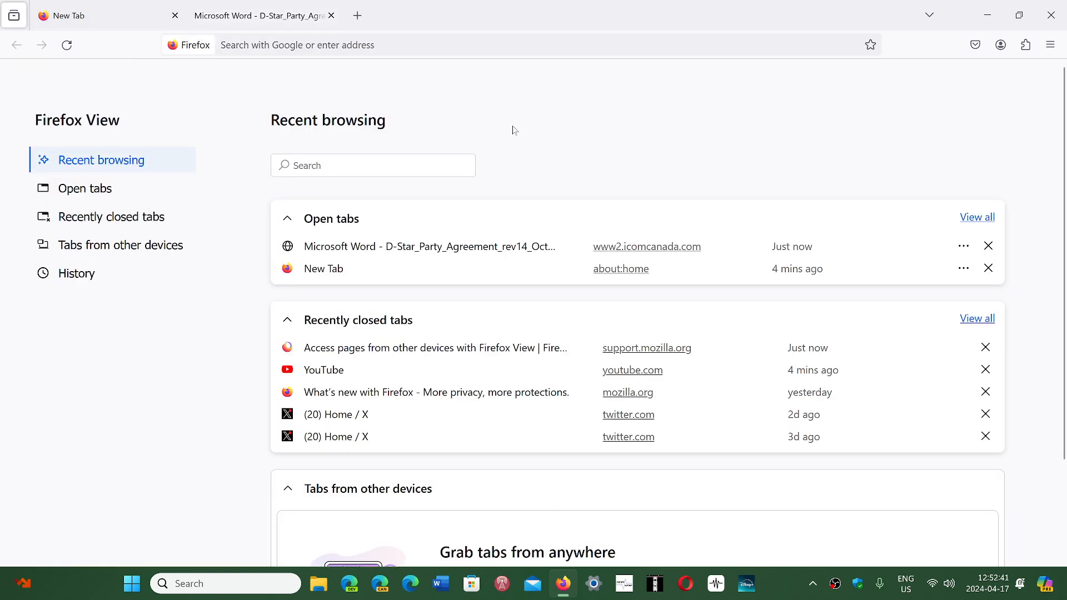
{"action": "mouse_move", "coordinate": [600, 208]}
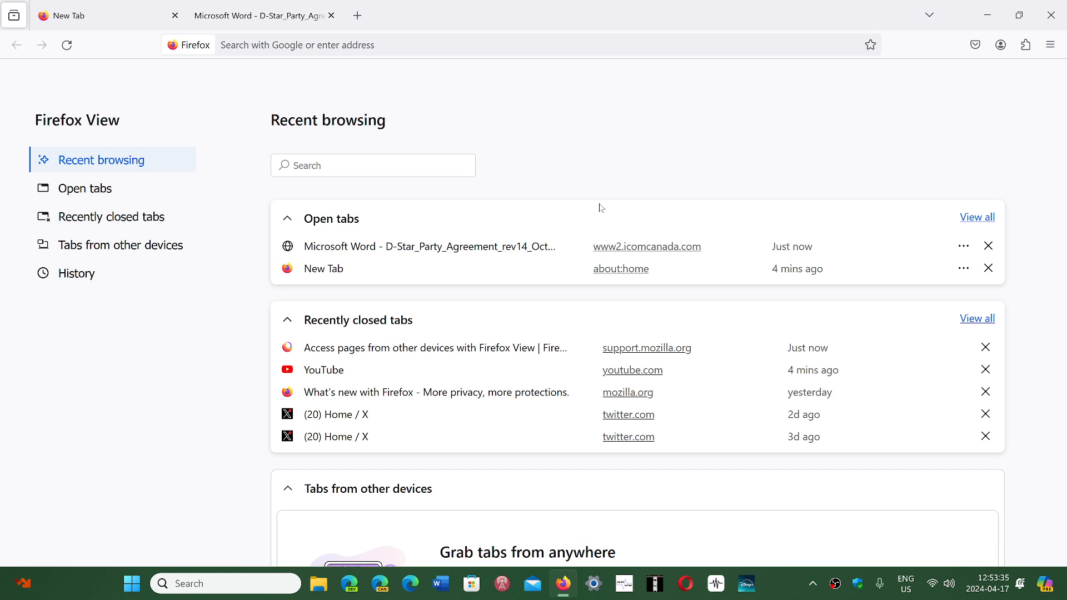
{"action": "mouse_move", "coordinate": [823, 111]}
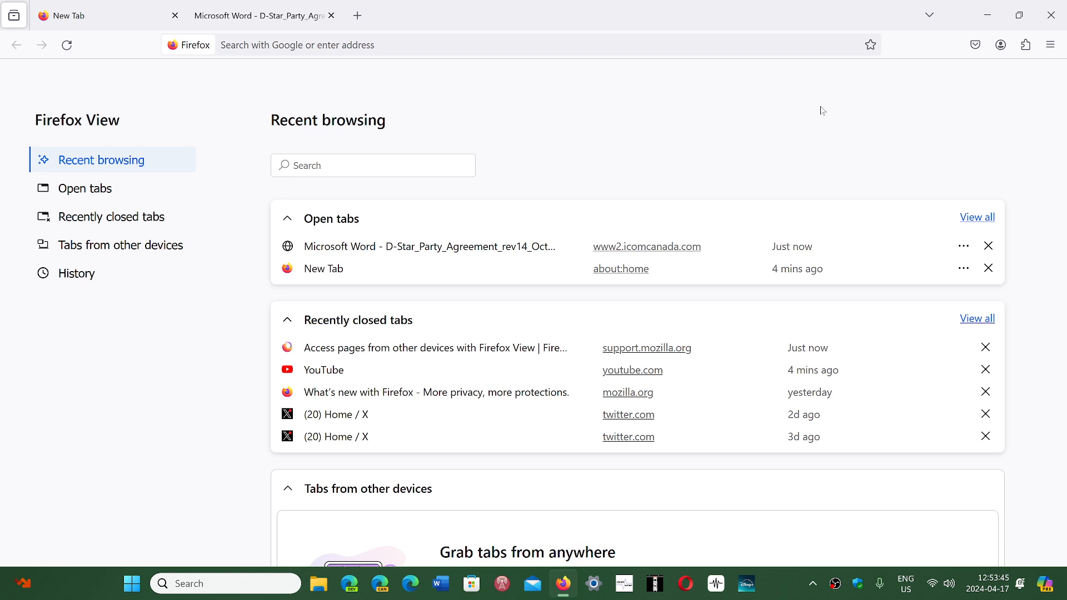
{"action": "mouse_move", "coordinate": [565, 120]}
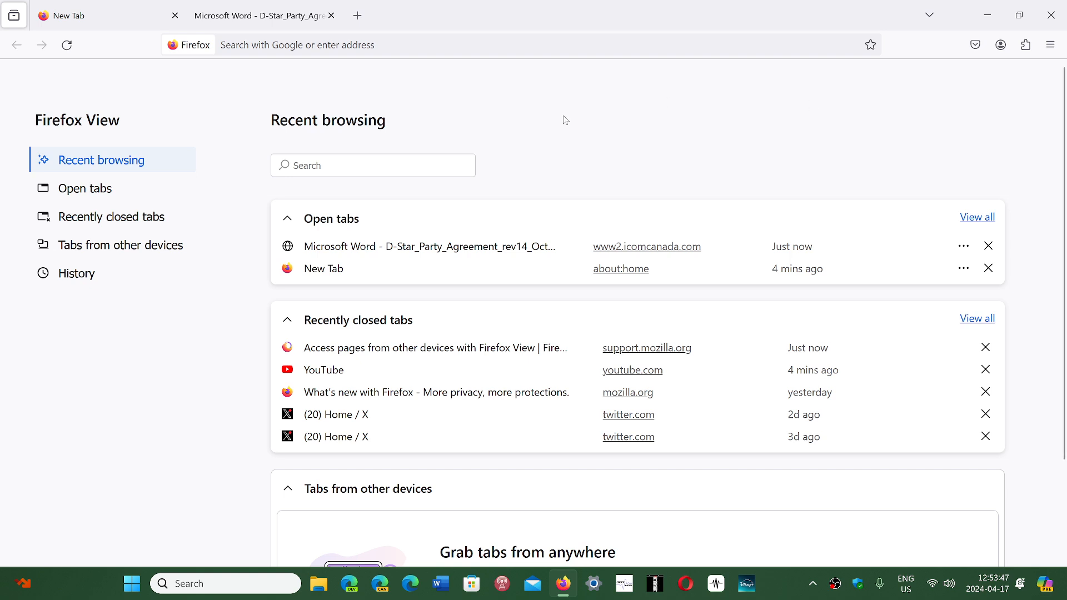
{"action": "mouse_move", "coordinate": [594, 131]}
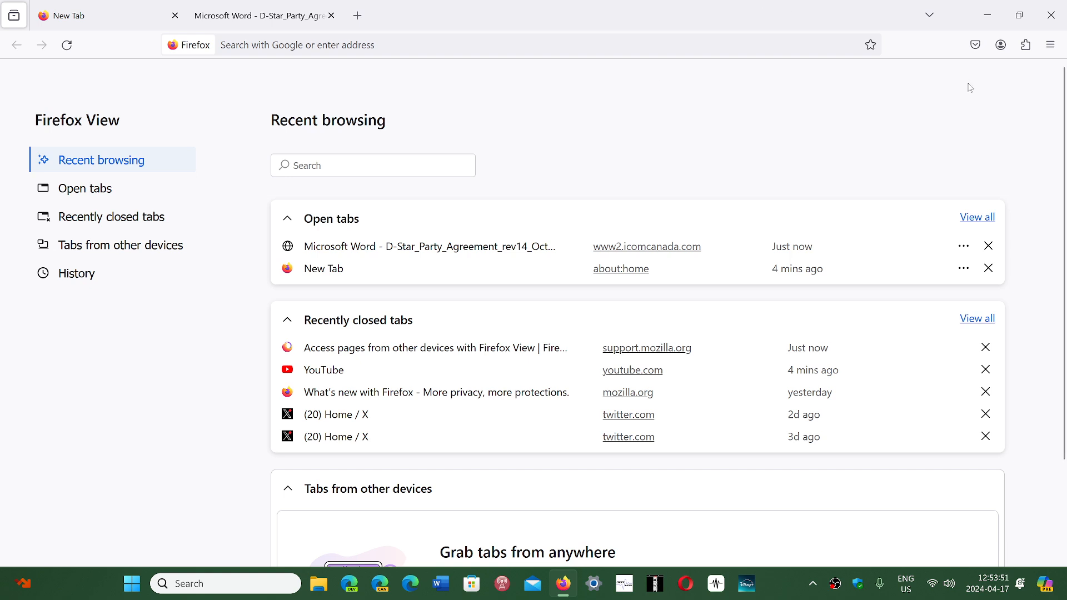
{"action": "mouse_move", "coordinate": [1051, 44]}
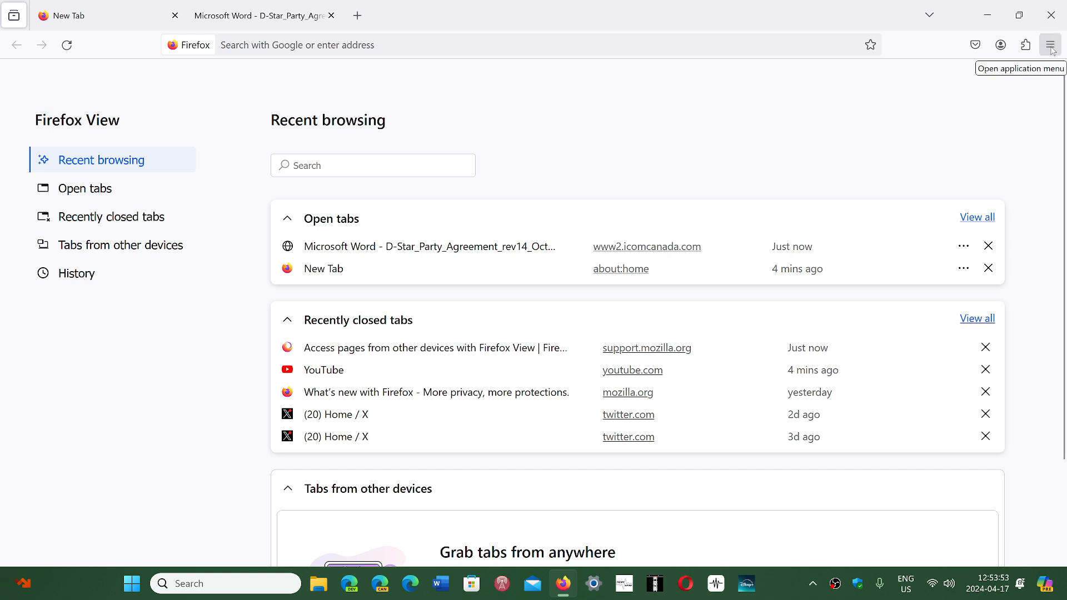
Check About Firefox via Help to confirm version 125.0.1 is up to date.
{"action": "left_click", "coordinate": [1050, 44]}
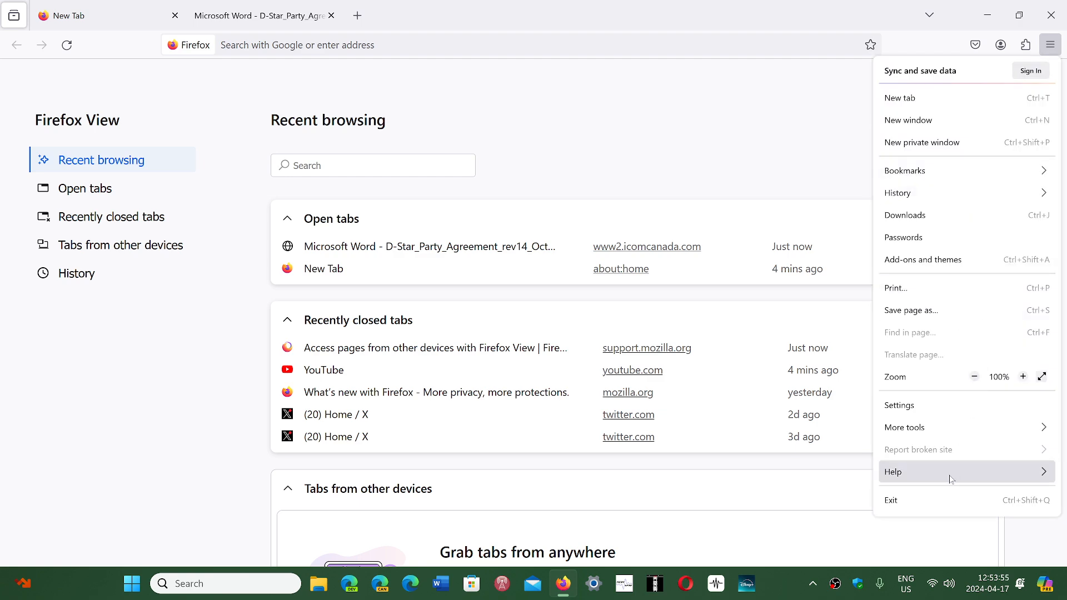
{"action": "left_click", "coordinate": [893, 471]}
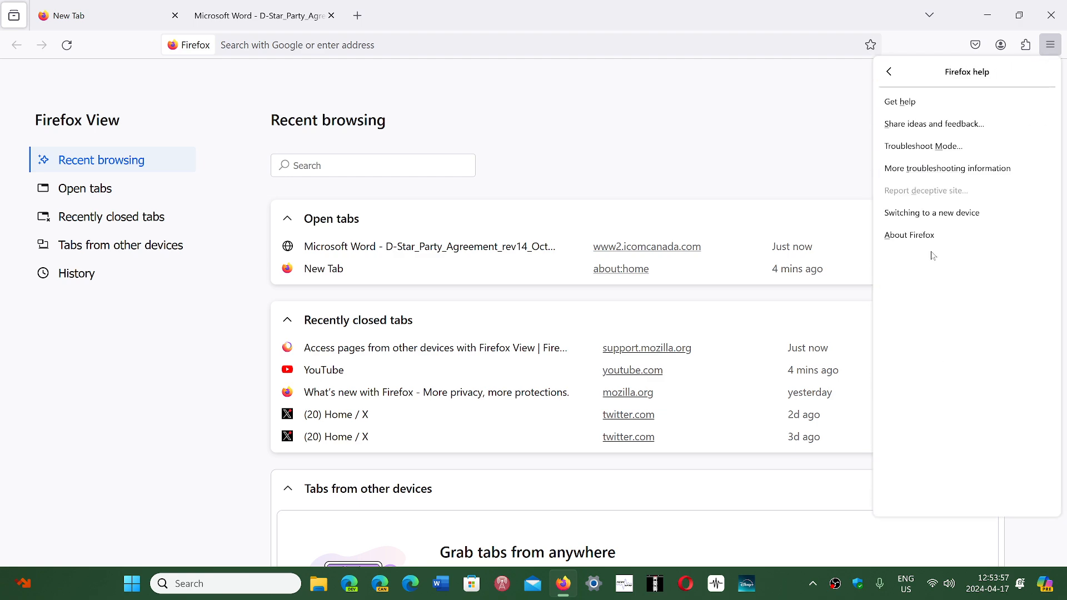
{"action": "left_click", "coordinate": [909, 235]}
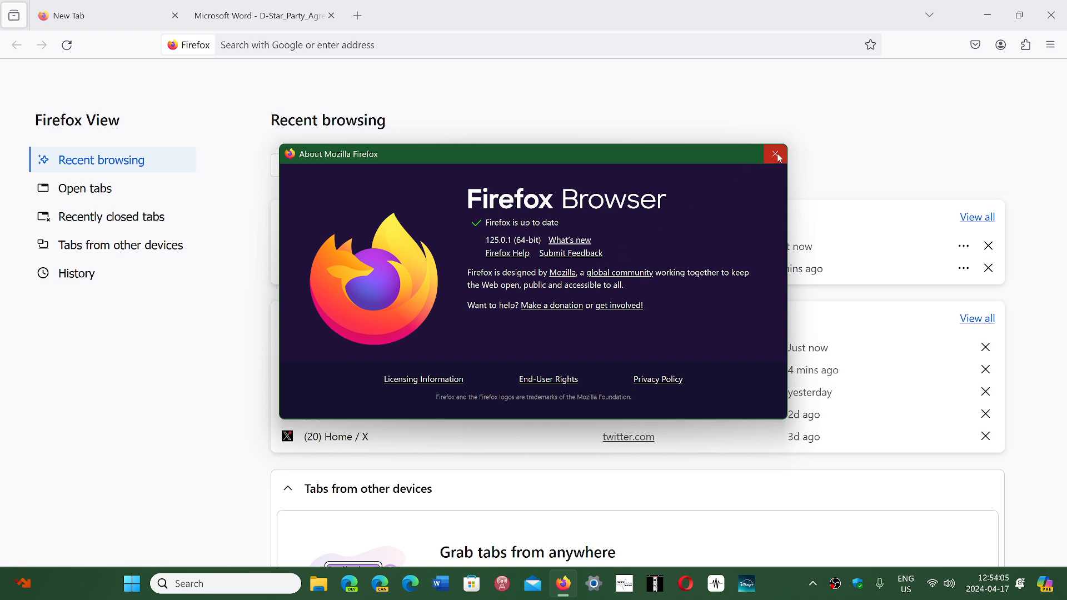
{"action": "left_click", "coordinate": [775, 153]}
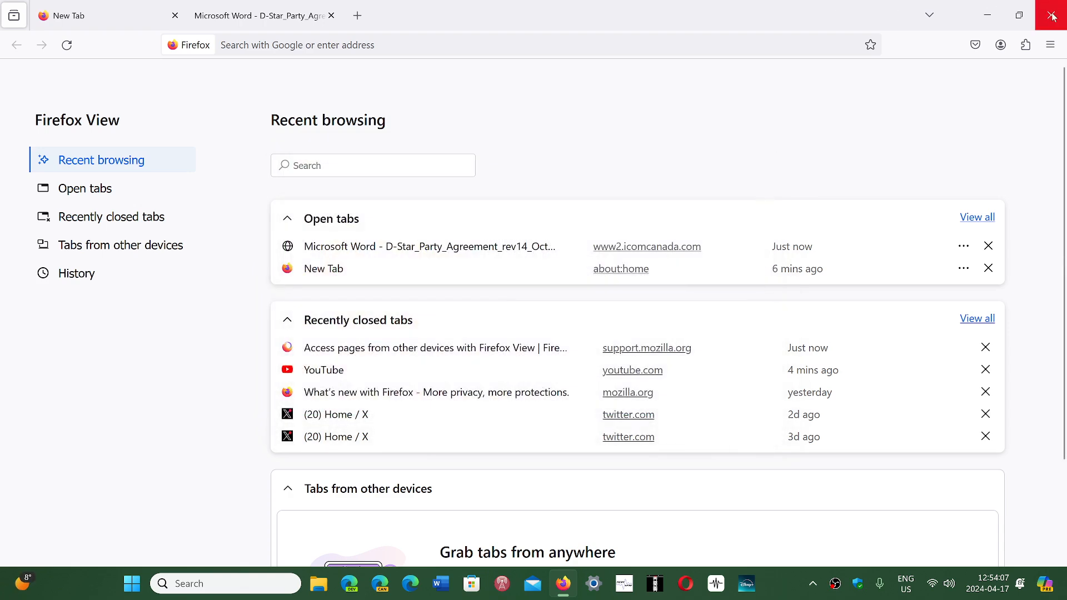
Quit Firefox, leaving the desktop showing.
{"action": "left_click", "coordinate": [1053, 13]}
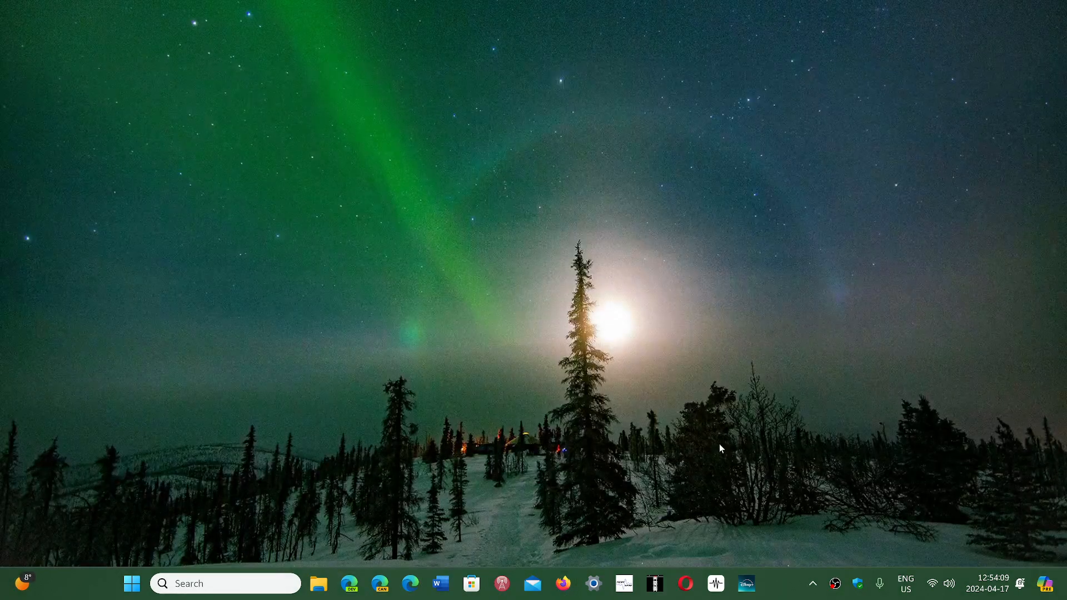